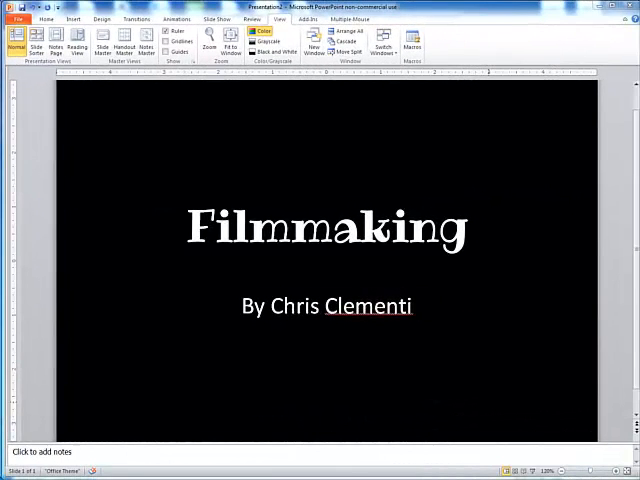
Switch from the 'Filmmaking' PowerPoint slide to the Any Video Converter window
click(14, 470)
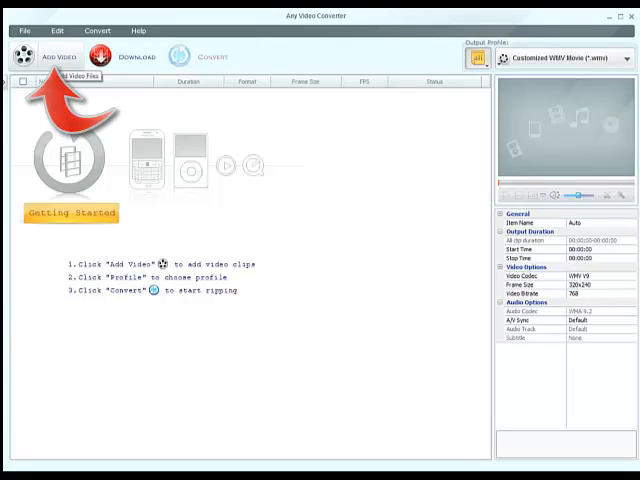
Load all MOV clips MVI_0255–MVI_0262 from the Desktop camera shots folder for conversion
click(57, 57)
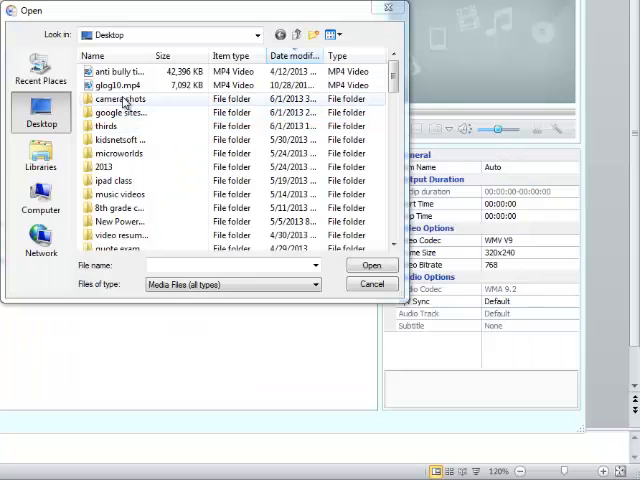
double_click(118, 99)
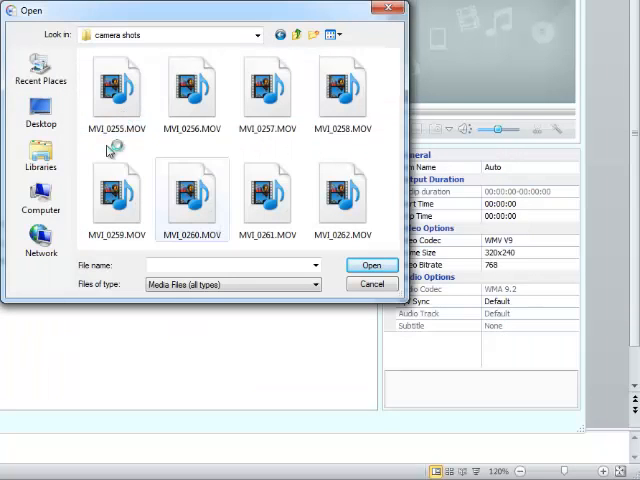
click(115, 88)
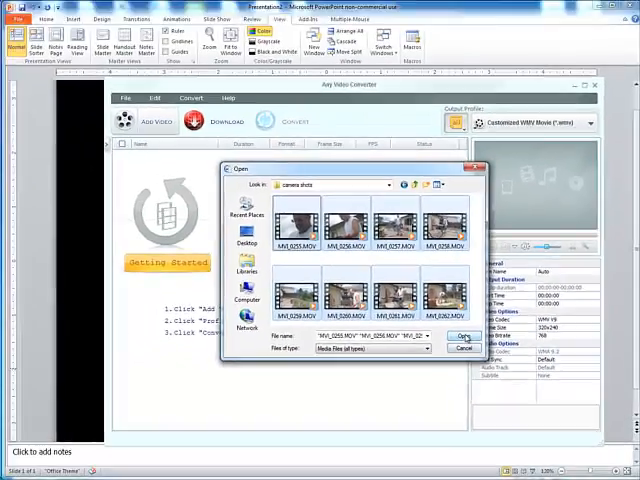
click(463, 335)
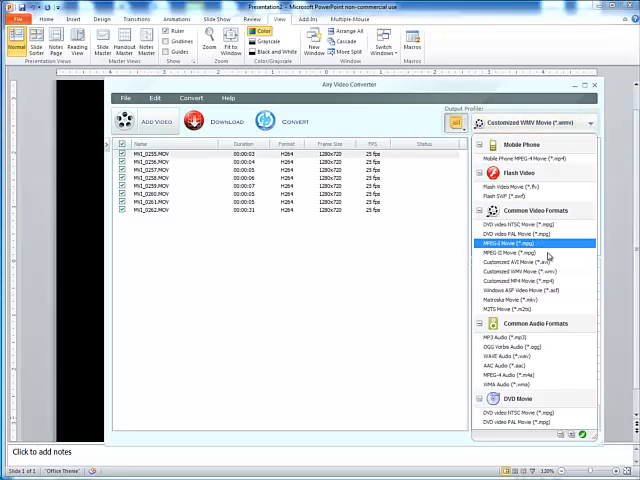
Convert the eight clips using the Customized WMV Movie (*.wmv) output profile
click(520, 272)
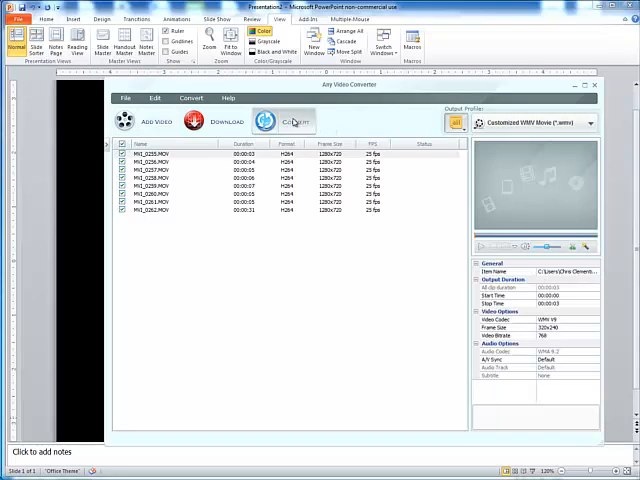
click(291, 121)
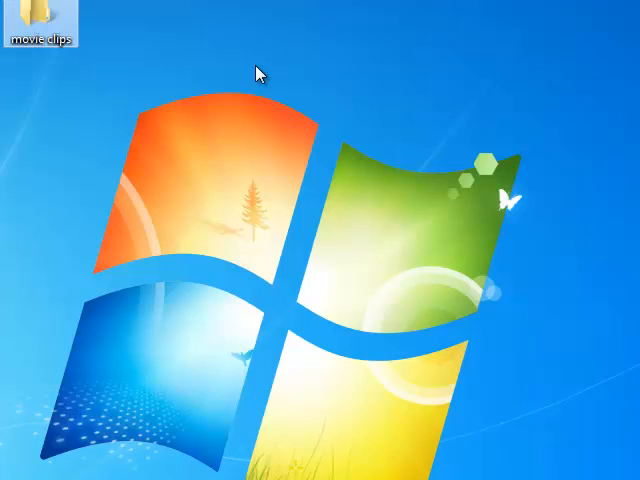
Check the converted WMV files in the movie clips folder and launch Windows Movie Maker 2.6
double_click(40, 25)
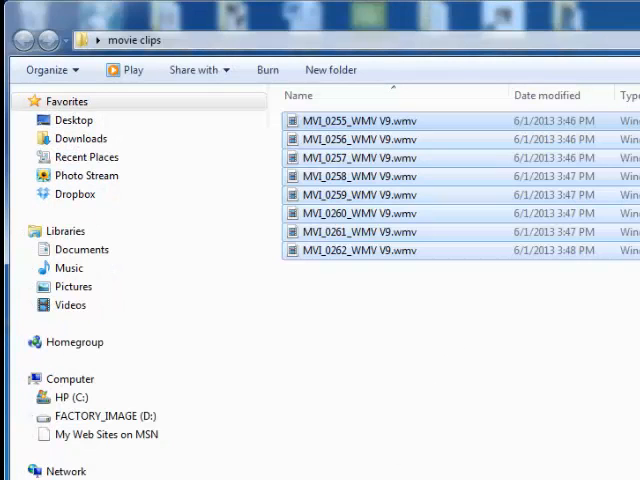
click(15, 475)
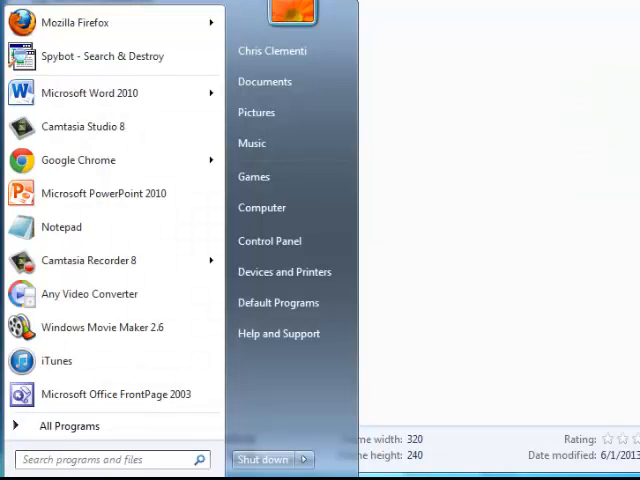
mouse_move(95, 327)
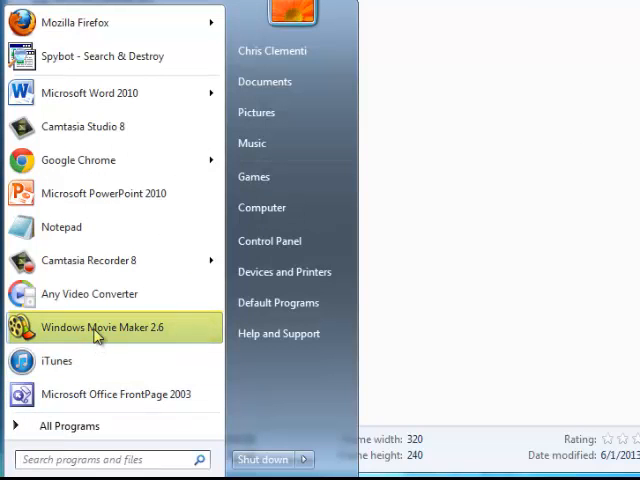
click(103, 327)
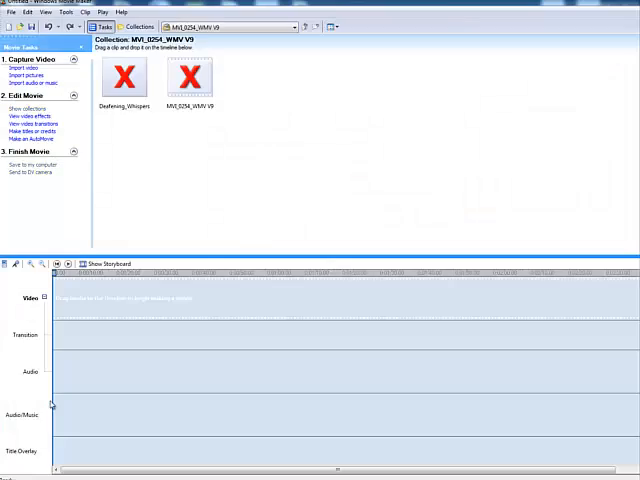
Save the empty Movie Maker project as 'movie clip' via Save Project As
click(24, 25)
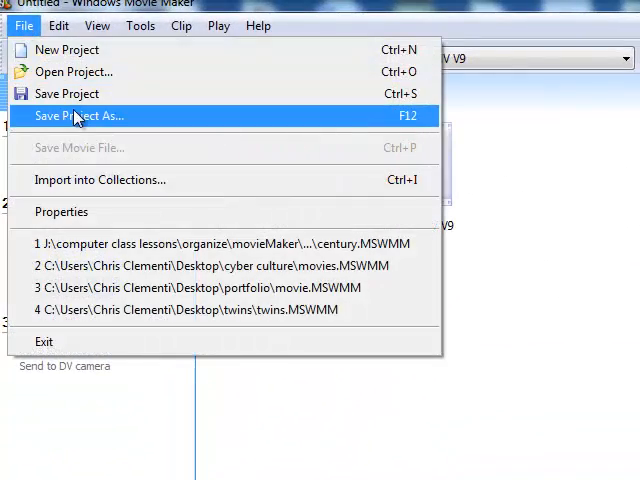
click(78, 116)
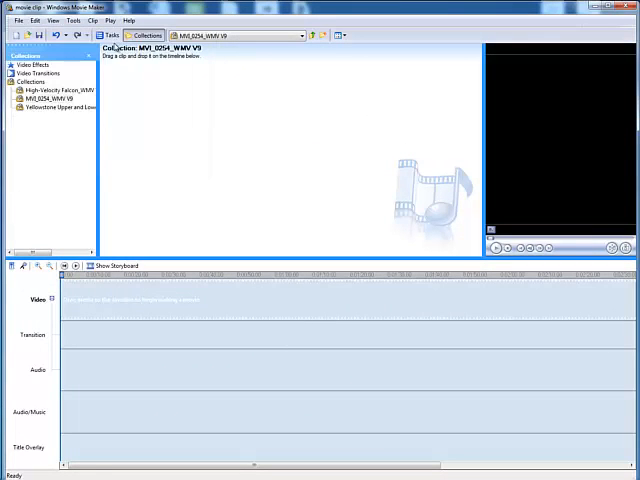
Import MVI_0255_WMV V9 from the movie clips folder via Tasks > Import video
click(110, 35)
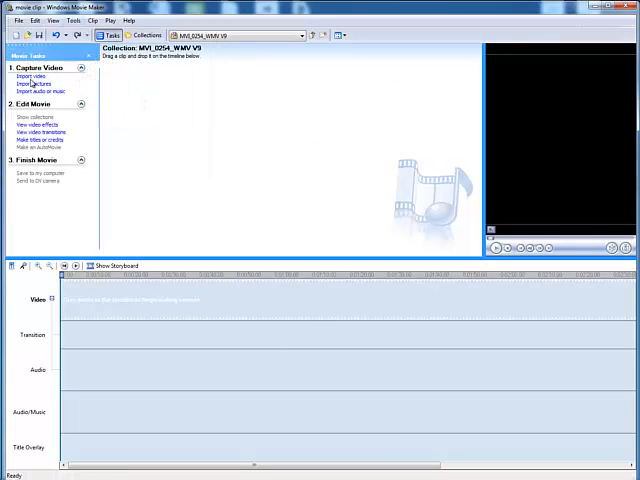
click(36, 84)
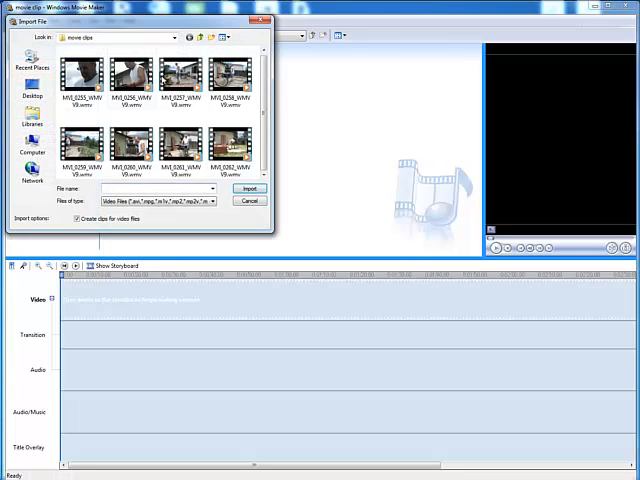
click(249, 189)
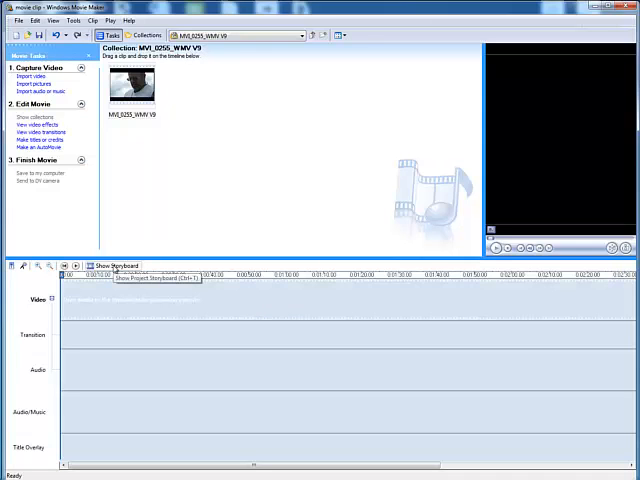
Place MVI_0255_WMV V9 on the Video track and expand it to show its audio
drag(131, 85, 100, 294)
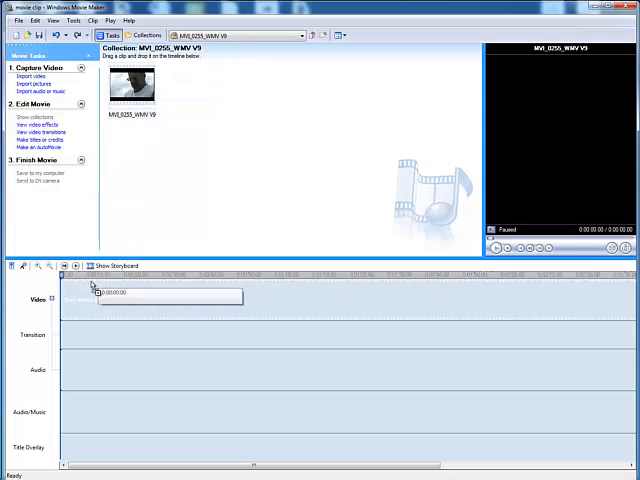
click(497, 248)
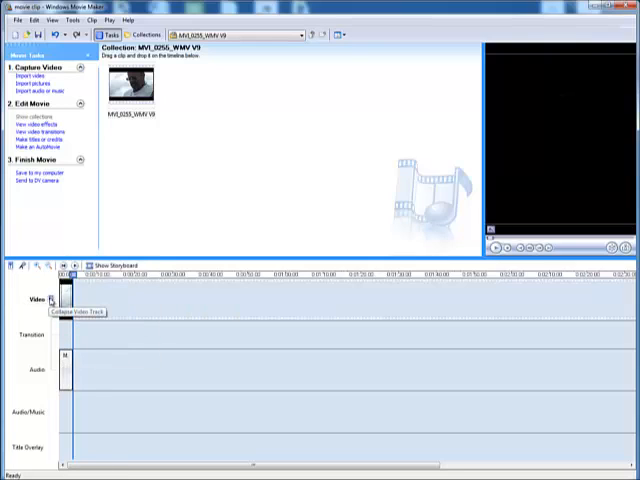
click(59, 299)
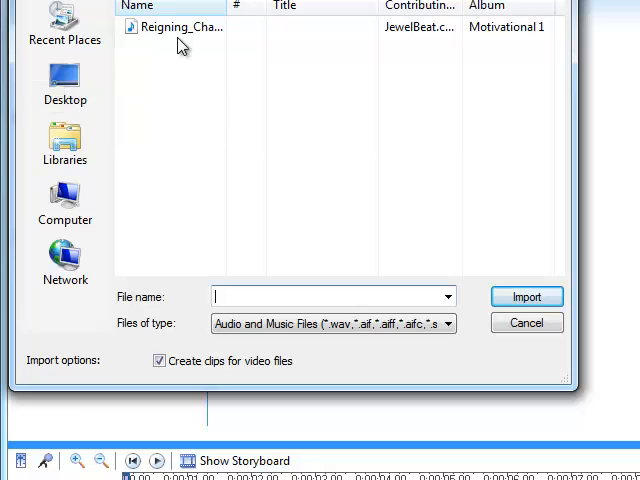
Import the Reigning_Champion_full_mix mp3 and add it to the Audio/Music track
click(527, 296)
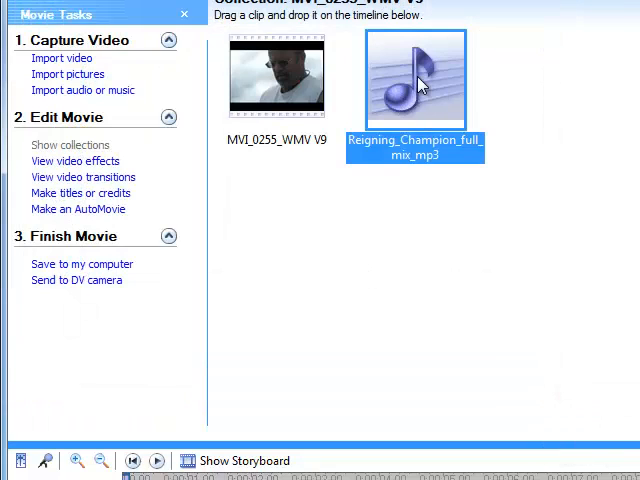
right_click(415, 80)
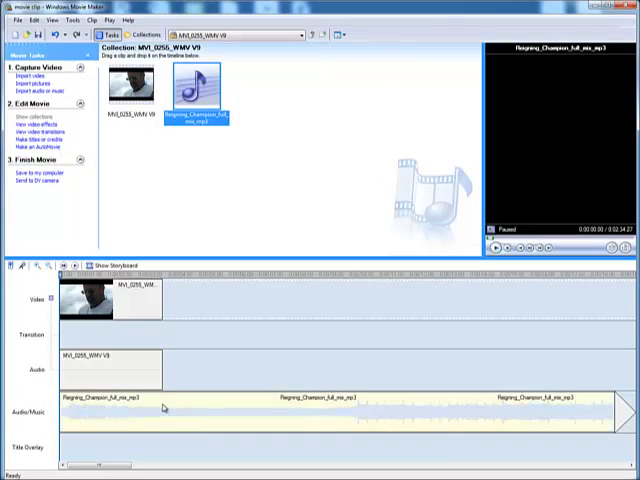
Trim the Reigning Champion music to the clip's end, preview, and add fade out and fade in
click(165, 277)
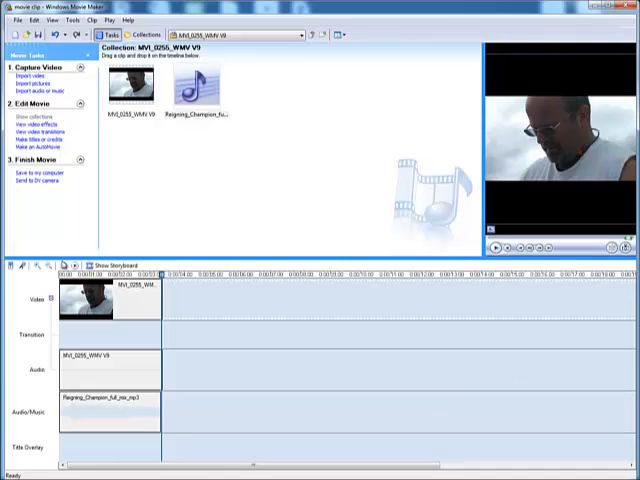
click(493, 251)
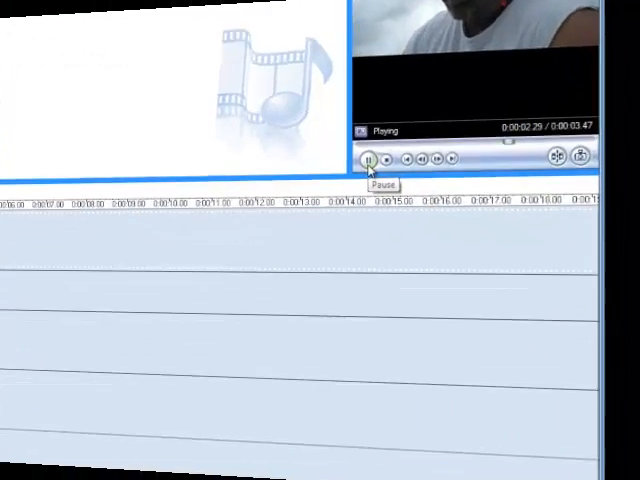
click(371, 160)
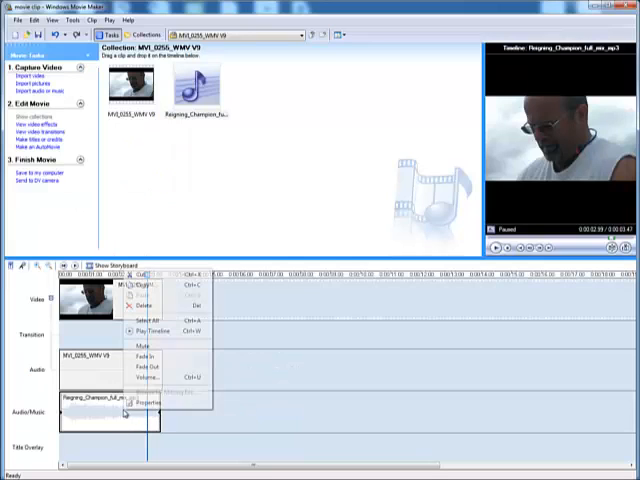
click(145, 371)
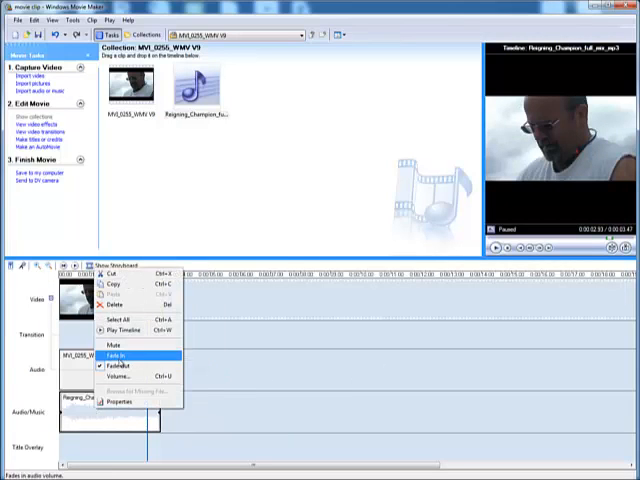
click(115, 354)
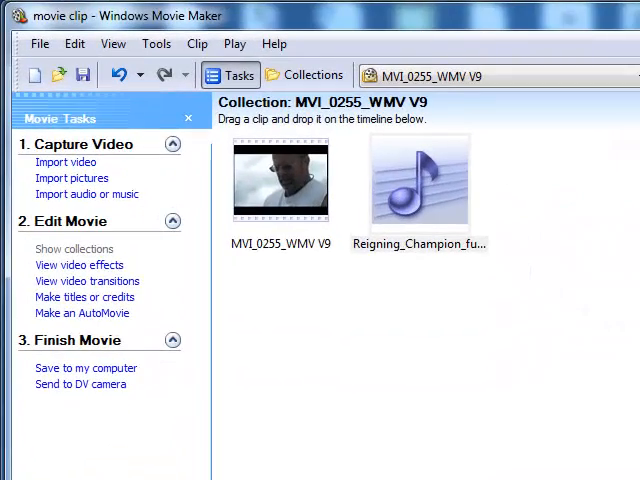
Export the movie to this computer as 'close up' in movie clips at best playback quality
click(40, 43)
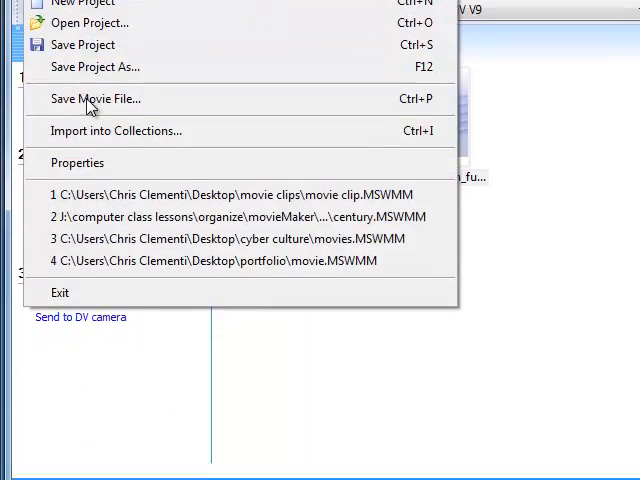
click(97, 98)
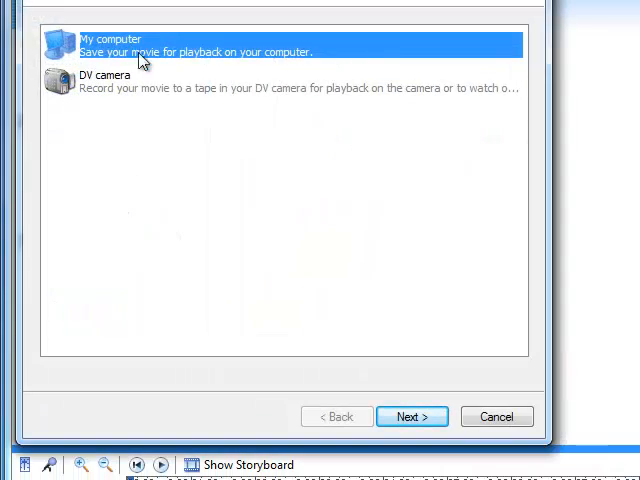
click(411, 416)
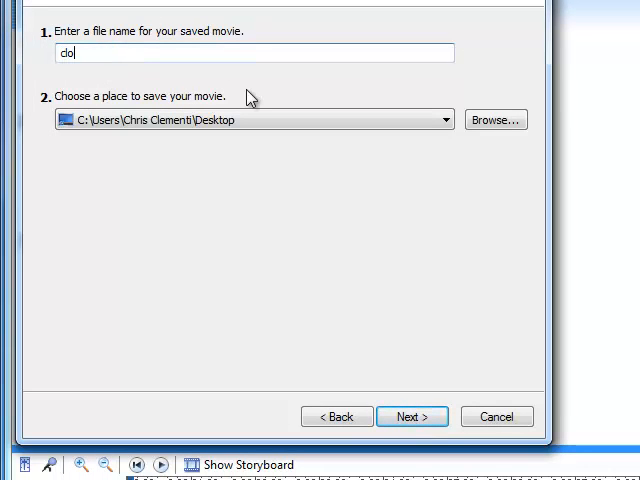
text(close up)
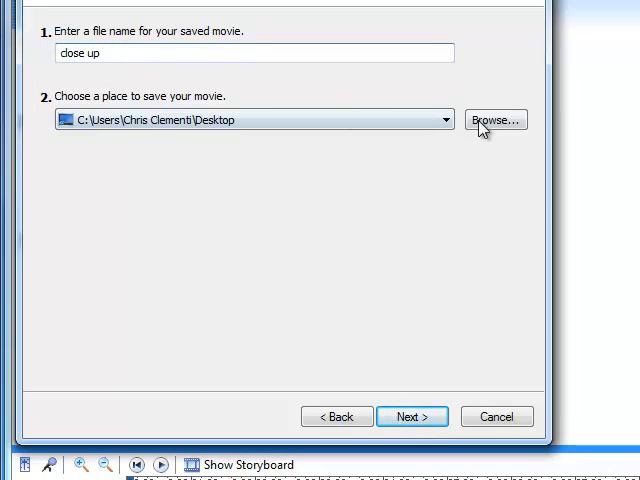
click(494, 120)
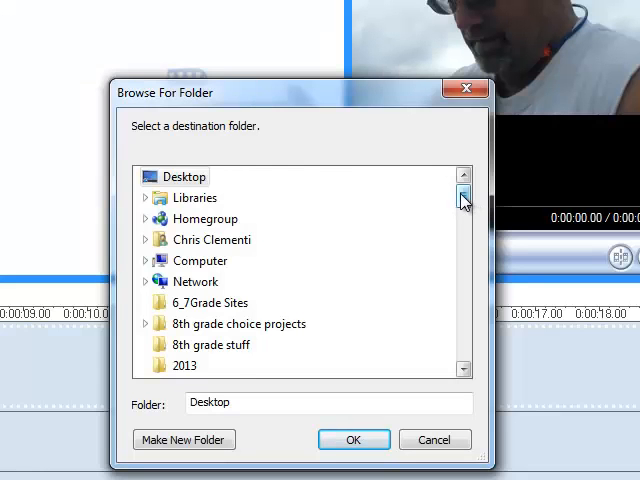
click(207, 323)
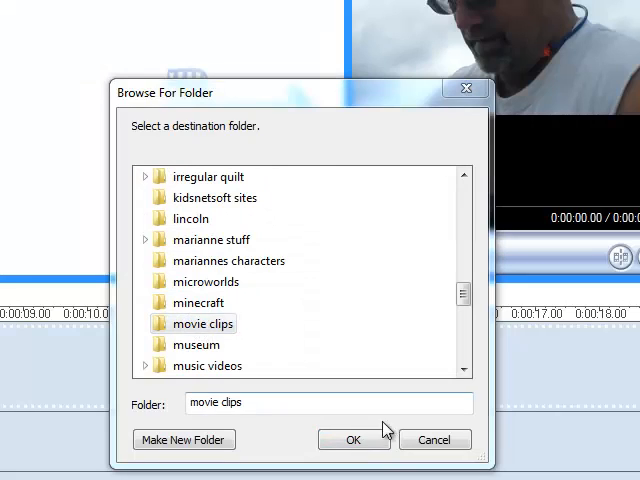
click(353, 439)
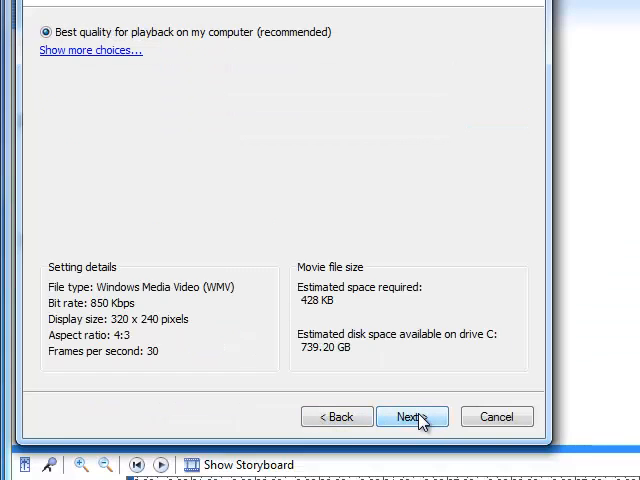
click(412, 416)
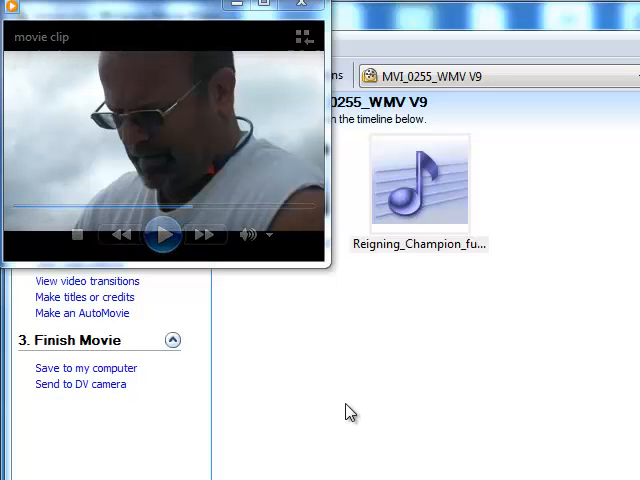